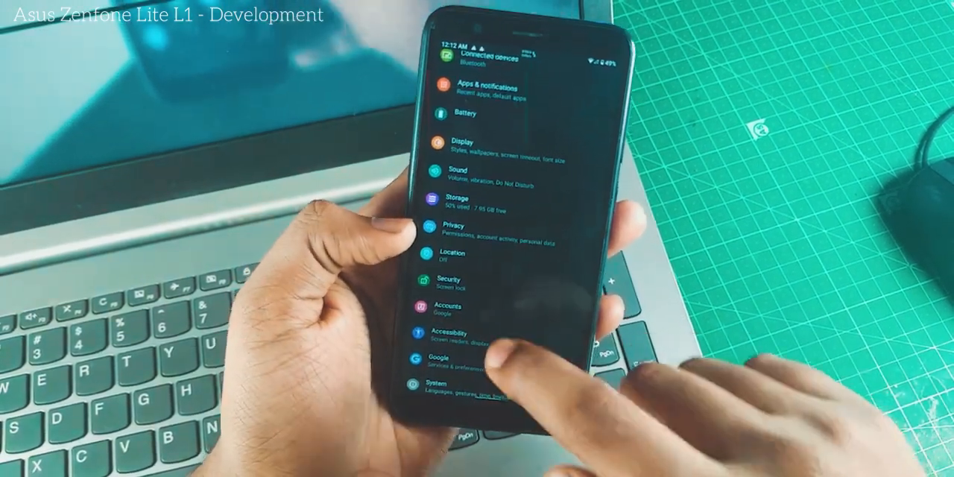
Go into Security and then Screen lock within Android Settings
{"action": "left_click", "coordinate": [453, 283]}
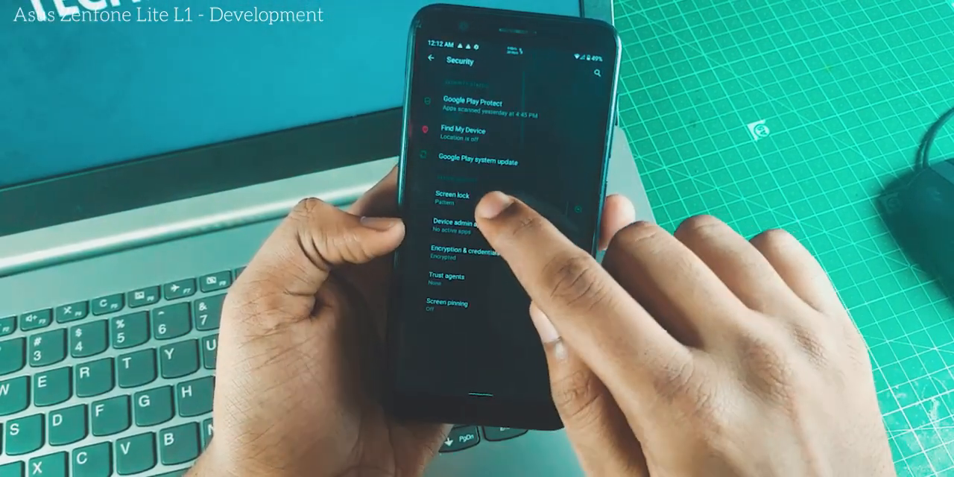
{"action": "left_click", "coordinate": [447, 195]}
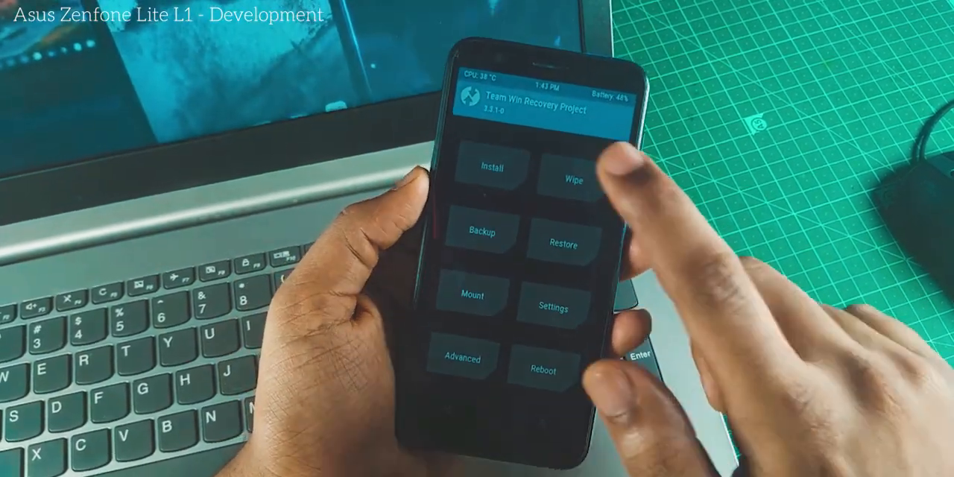
Advanced-wipe Dalvik/ART Cache, System, Vendor, Data and Cache, swiping to confirm
{"action": "left_click", "coordinate": [572, 170]}
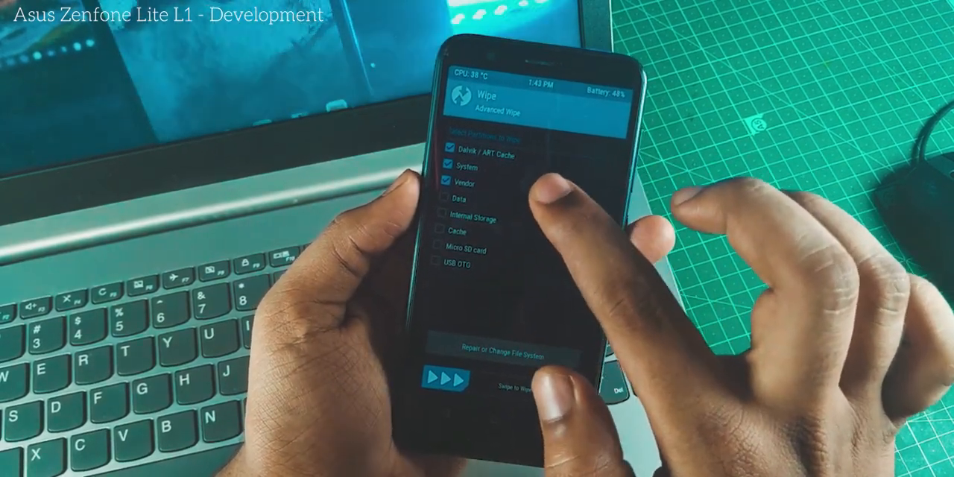
{"action": "left_click", "coordinate": [447, 196]}
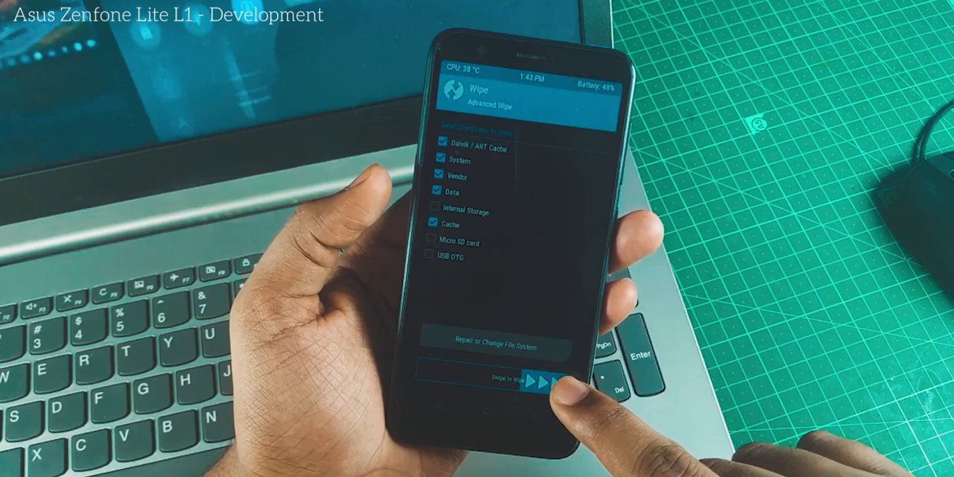
{"action": "left_click_drag", "start_coordinate": [507, 381], "coordinate": [552, 381]}
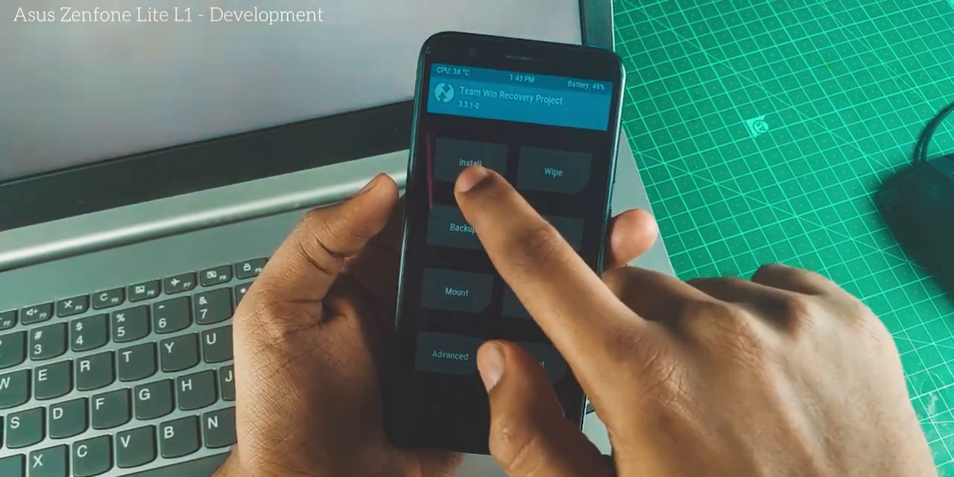
Select the ProjectSakura ROM zip from the Project Sakura folder on the microSD for flashing
{"action": "left_click", "coordinate": [468, 163]}
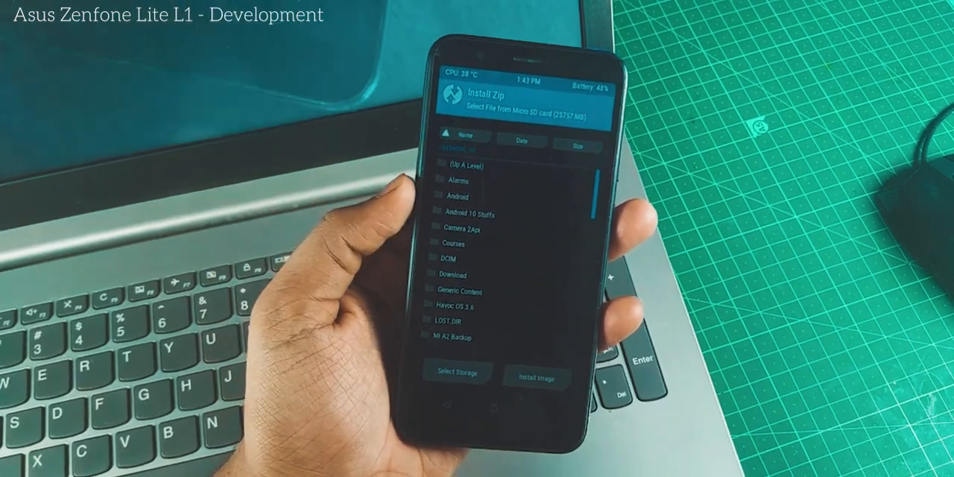
{"action": "scroll", "scroll_direction": "down", "scroll_amount": 3}
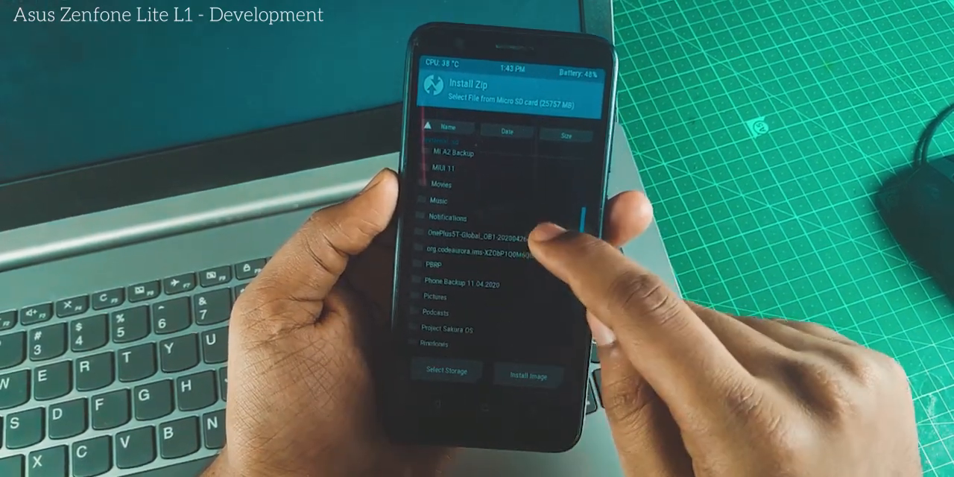
{"action": "scroll", "scroll_direction": "down", "scroll_amount": 3}
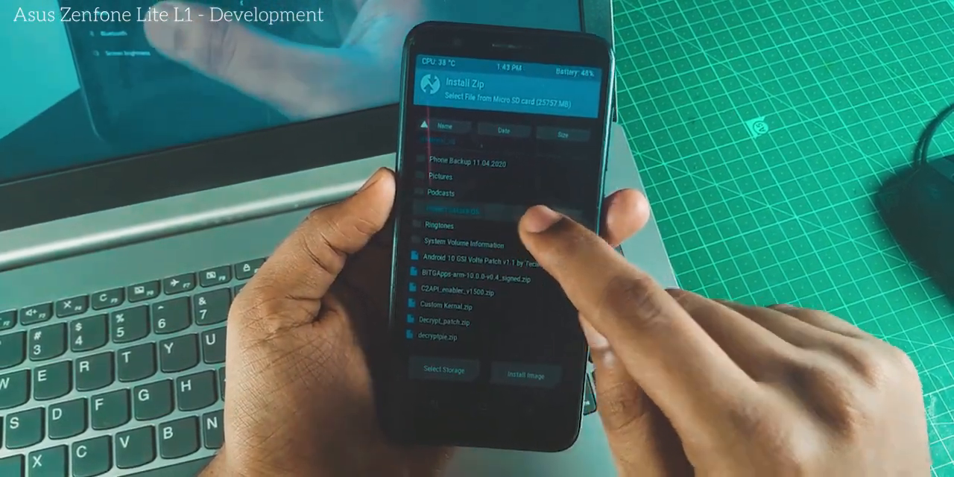
{"action": "left_click", "coordinate": [450, 212]}
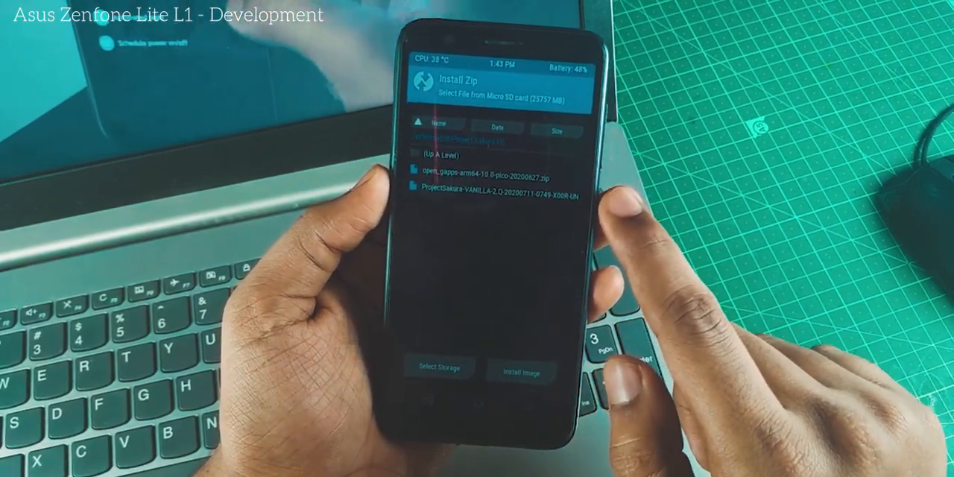
{"action": "left_click", "coordinate": [495, 197]}
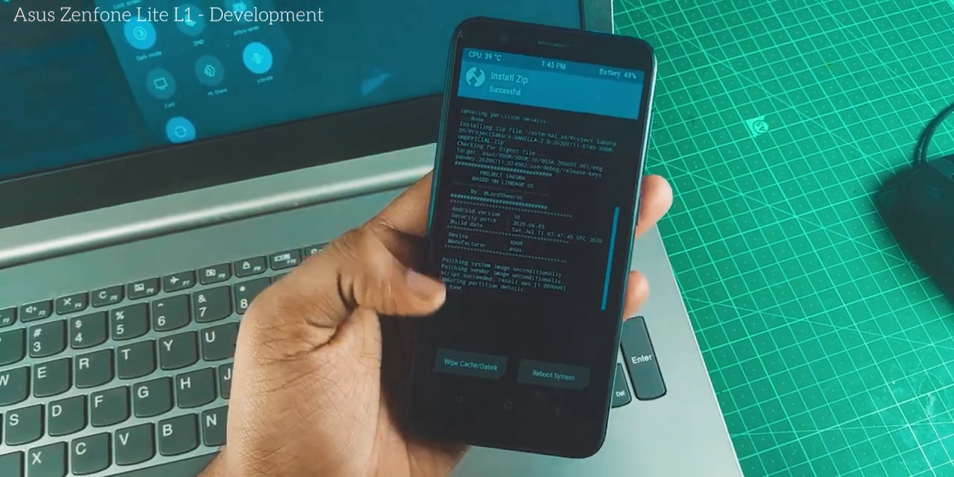
Reboot System after the install so the phone starts the freshly flashed ROM
{"action": "left_click", "coordinate": [468, 365]}
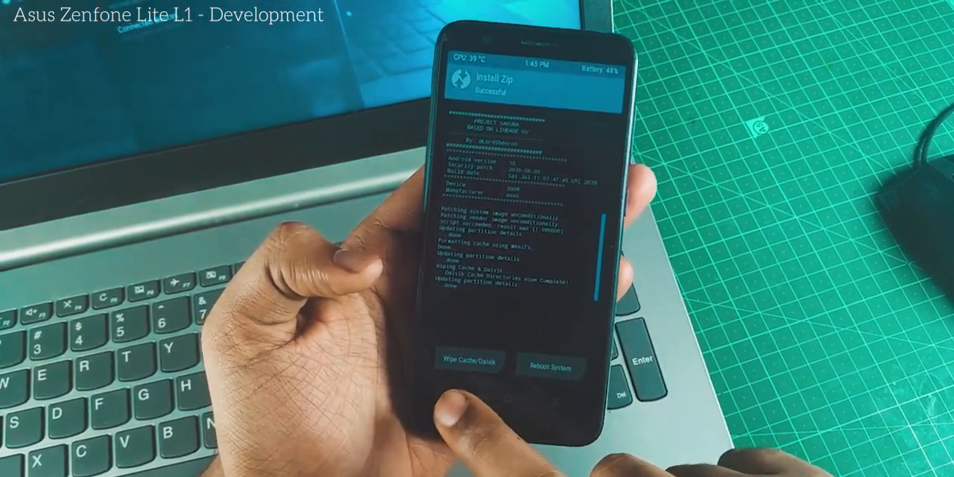
{"action": "left_click", "coordinate": [550, 365]}
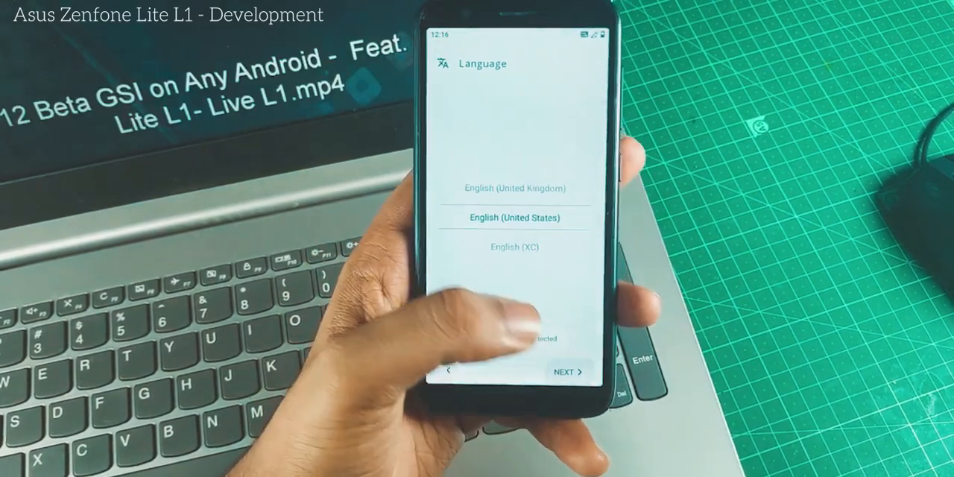
Keep English (United States), join the Marnatha pg3 Wi-Fi with its password and continue setup
{"action": "left_click", "coordinate": [567, 371]}
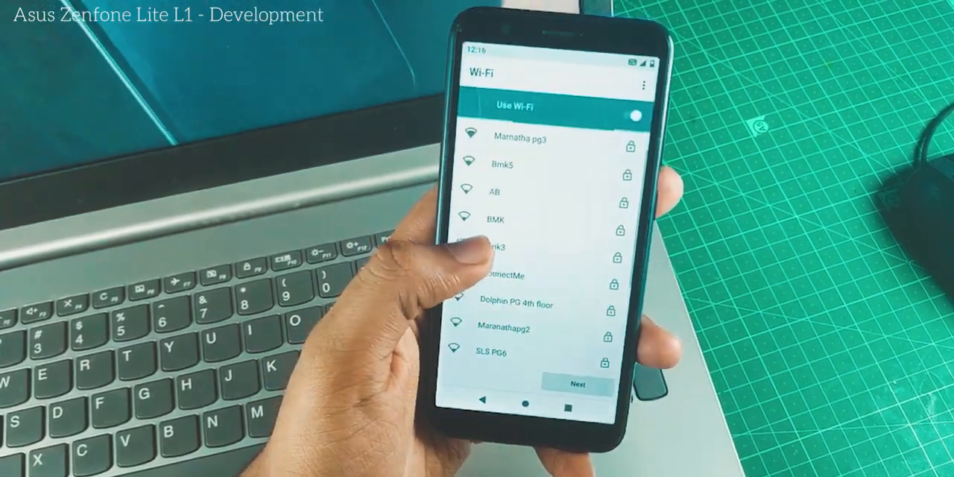
{"action": "left_click", "coordinate": [513, 137]}
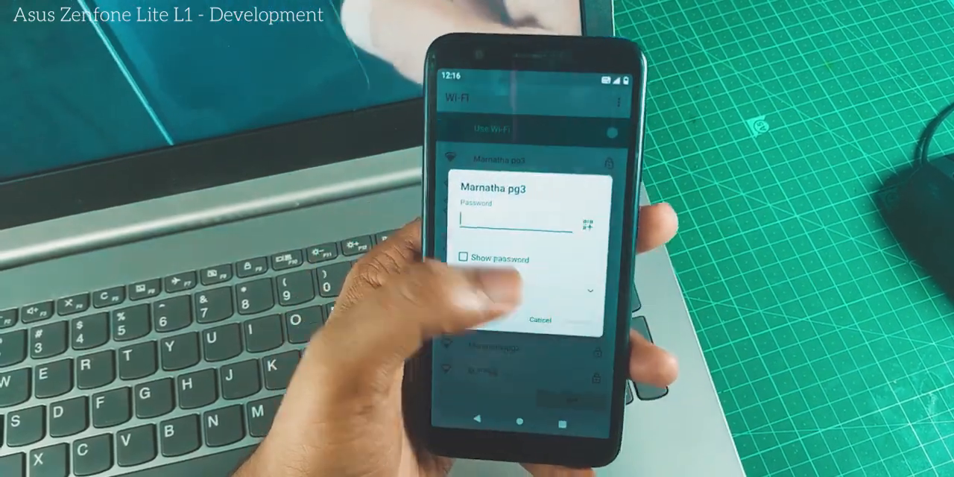
{"action": "left_click", "coordinate": [510, 224]}
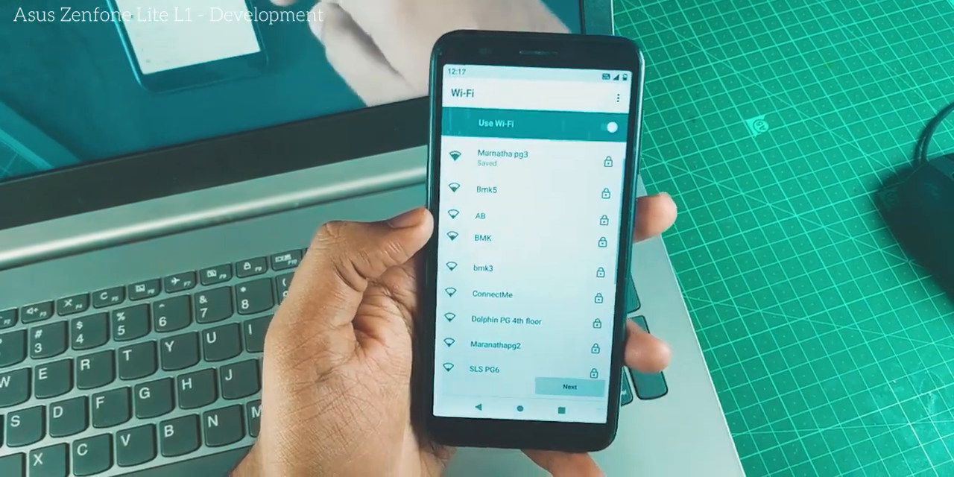
{"action": "left_click", "coordinate": [518, 158]}
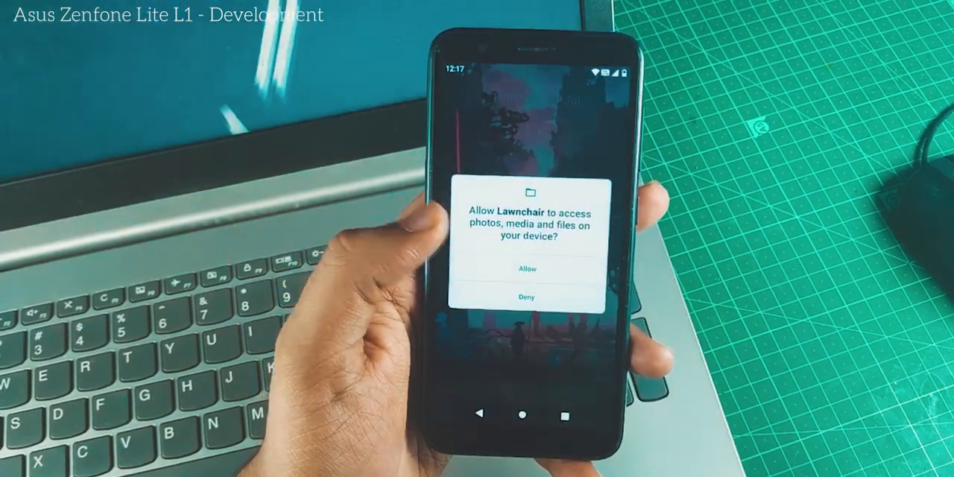
Allow Lawnchair's file access, then restart the phone back into recovery
{"action": "left_click", "coordinate": [526, 269]}
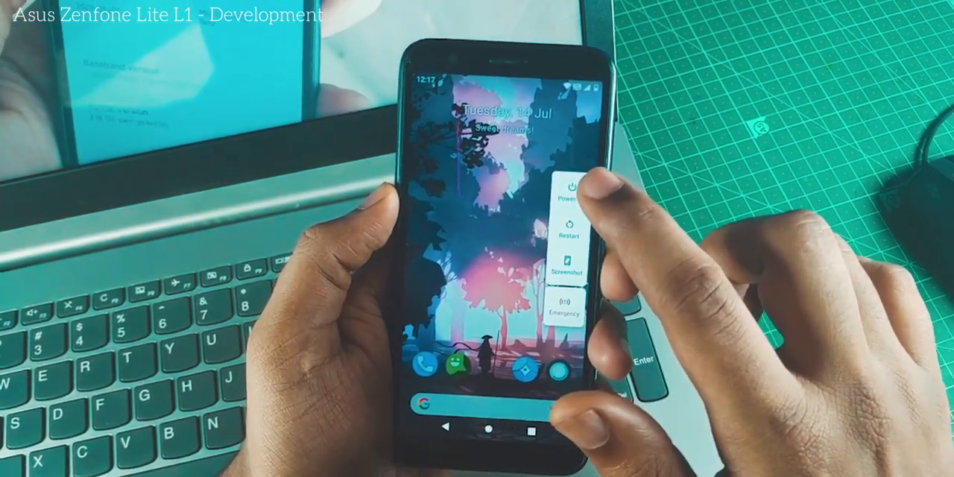
{"action": "left_click", "coordinate": [569, 191]}
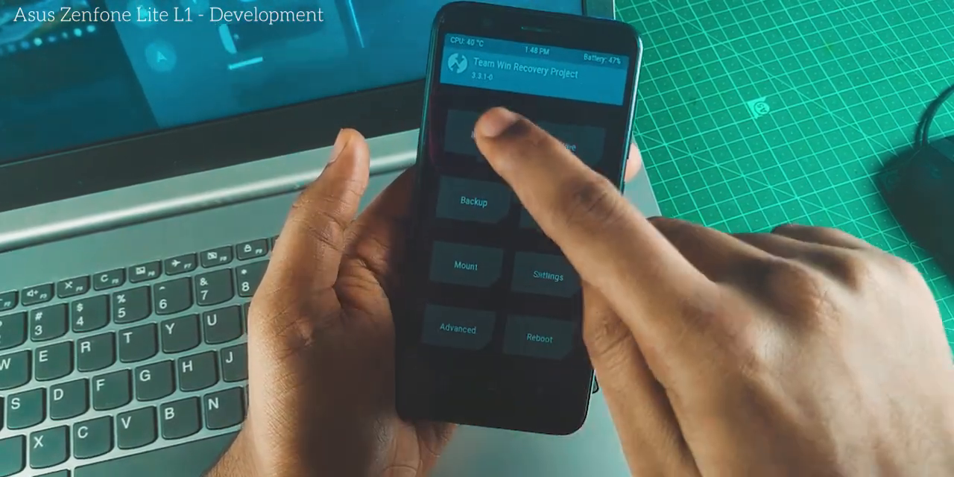
Flash the open_gapps pico zip and reboot into the system
{"action": "left_click", "coordinate": [491, 137]}
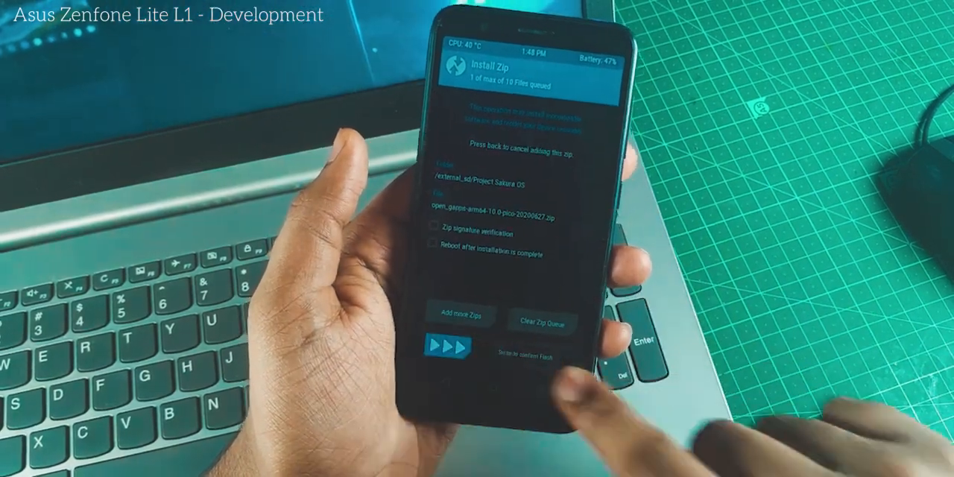
{"action": "left_click_drag", "start_coordinate": [448, 346], "coordinate": [492, 346]}
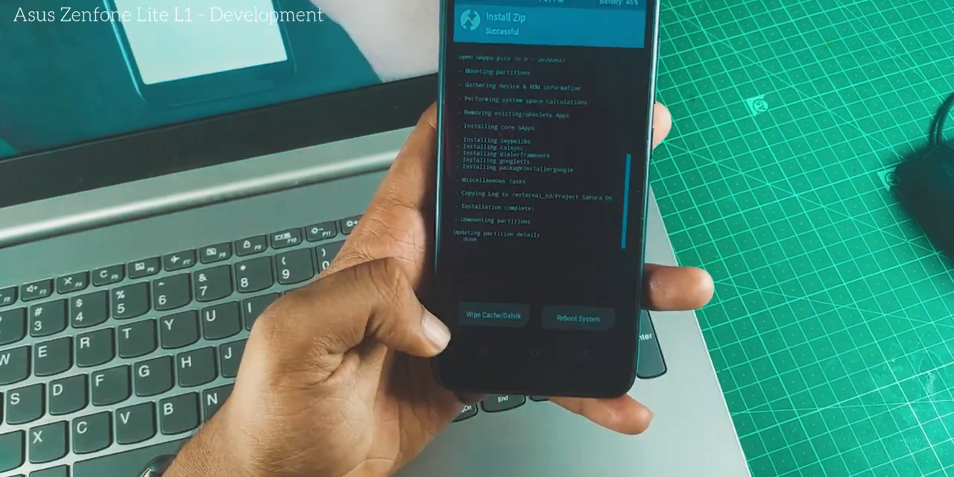
{"action": "left_click", "coordinate": [578, 317]}
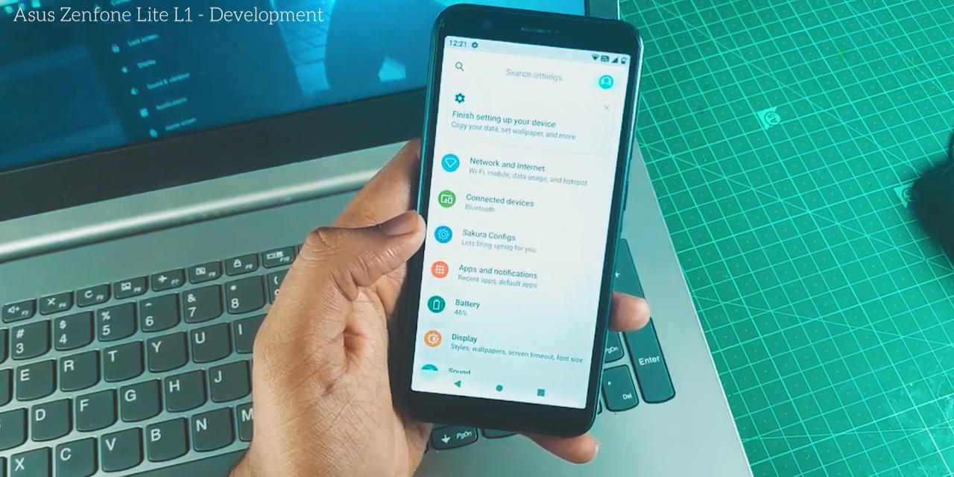
Scroll the Settings list past Storage, Privacy, Location, Security, Accounts and Google
{"action": "scroll", "scroll_direction": "down", "scroll_amount": 3}
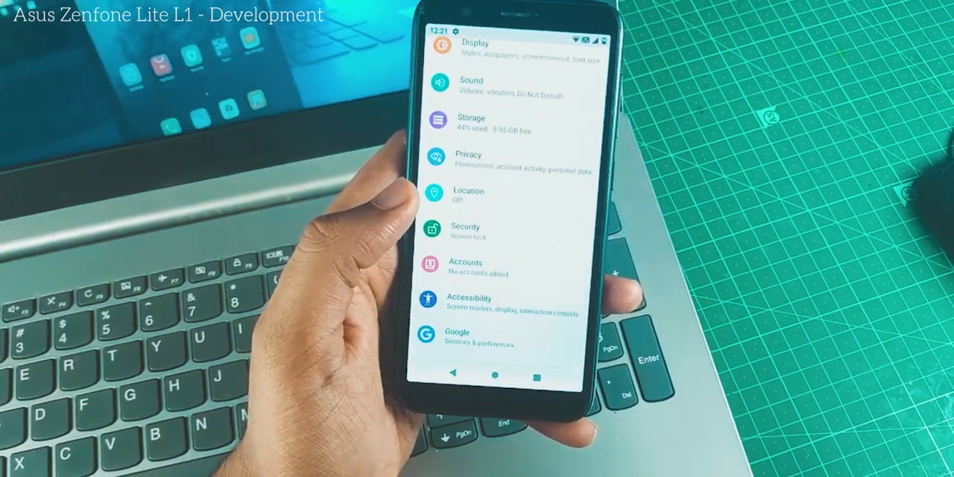